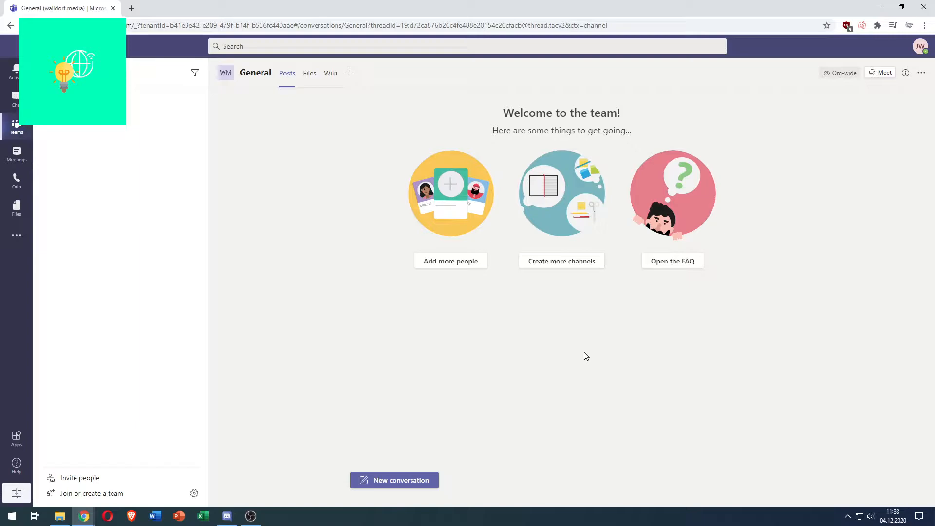
mouse_move(359, 275)
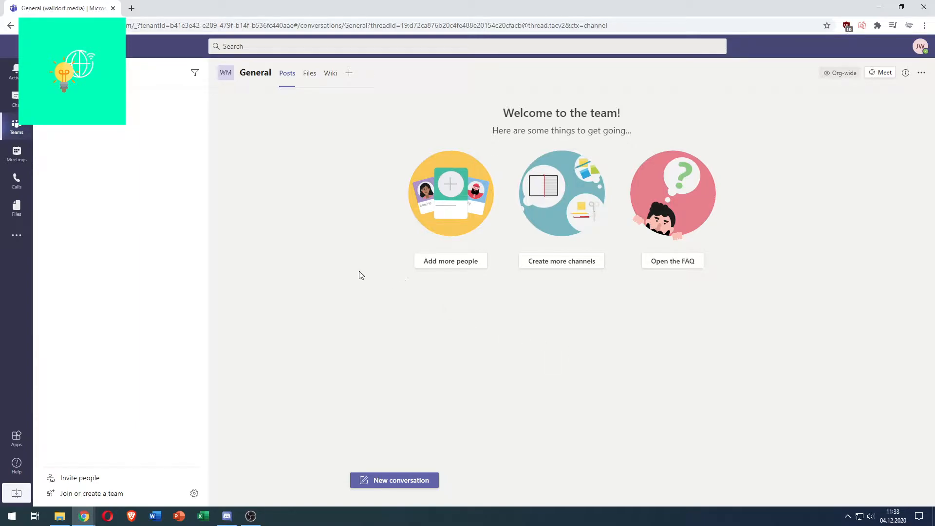
mouse_move(282, 235)
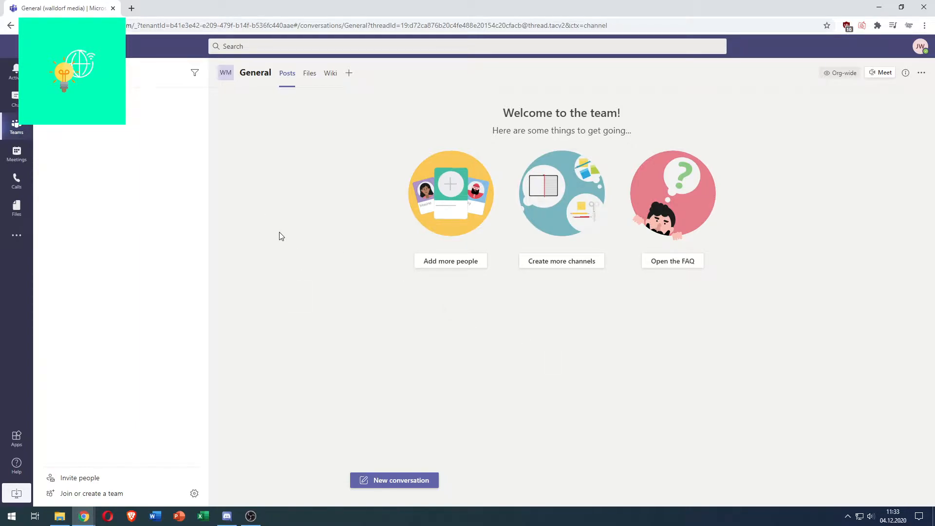
mouse_move(286, 219)
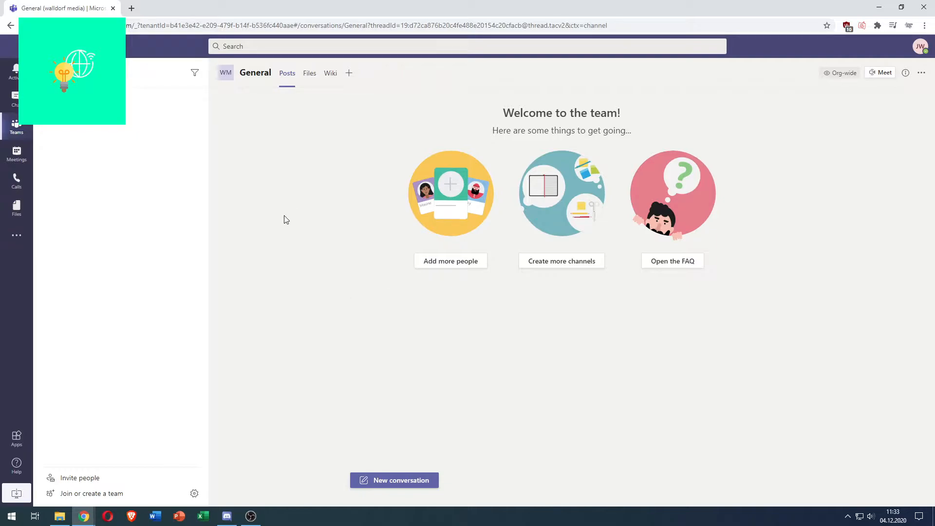
mouse_move(271, 173)
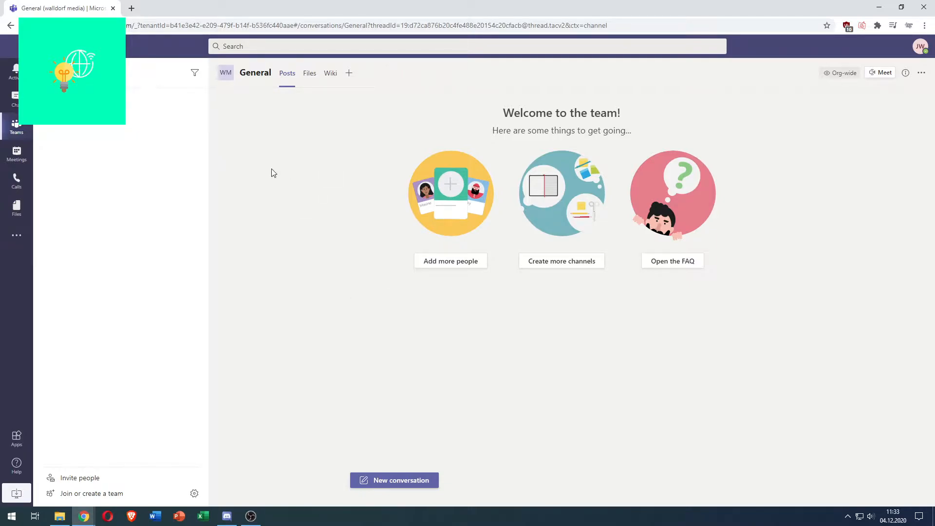
mouse_move(252, 168)
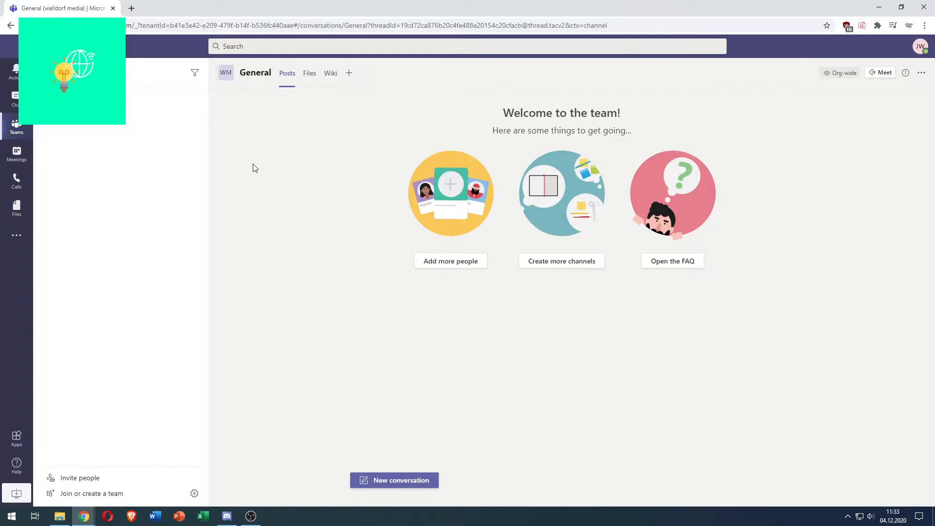
mouse_move(271, 175)
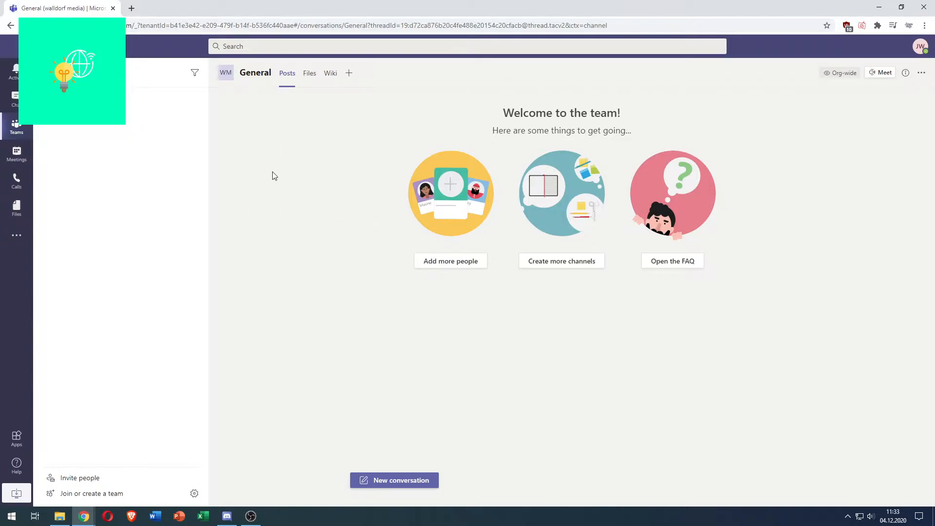
mouse_move(317, 216)
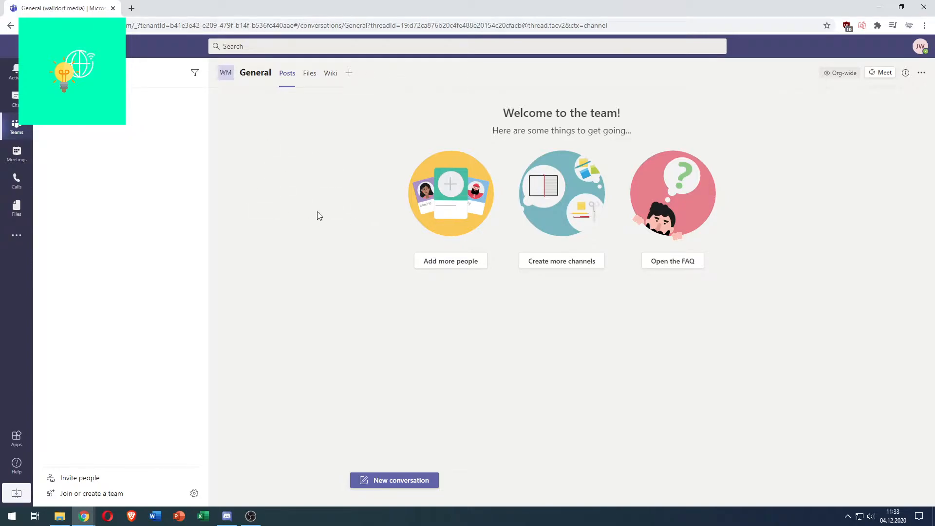
mouse_move(823, 193)
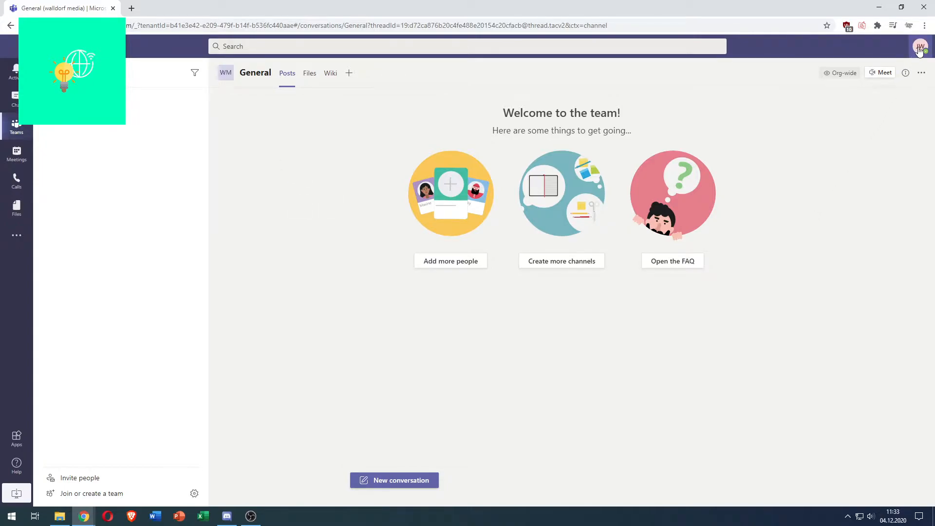
Step: Open the account menu from the profile avatar in the top-right corner
click(920, 47)
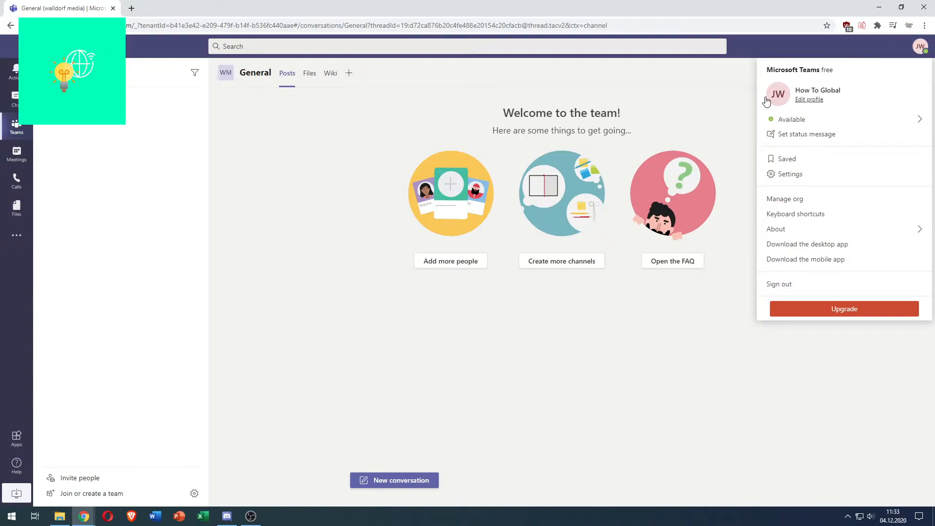
mouse_move(789, 90)
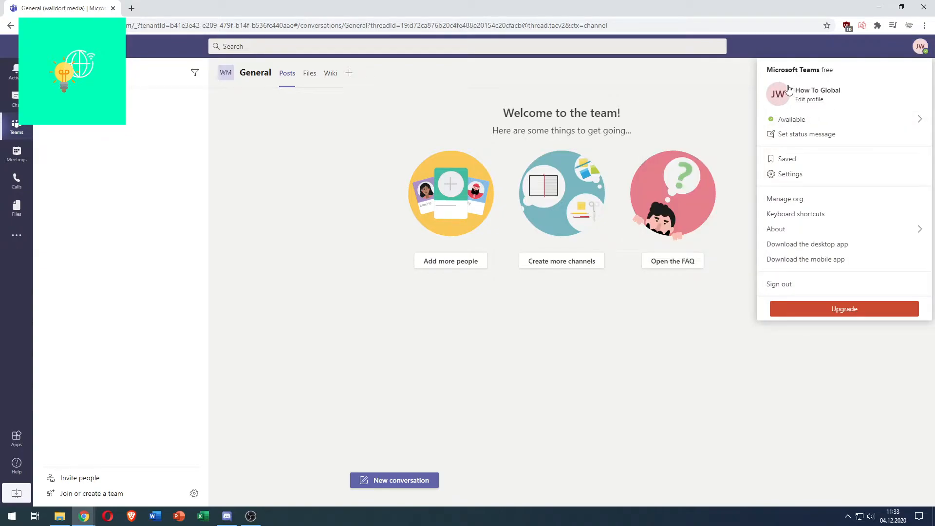
mouse_move(807, 105)
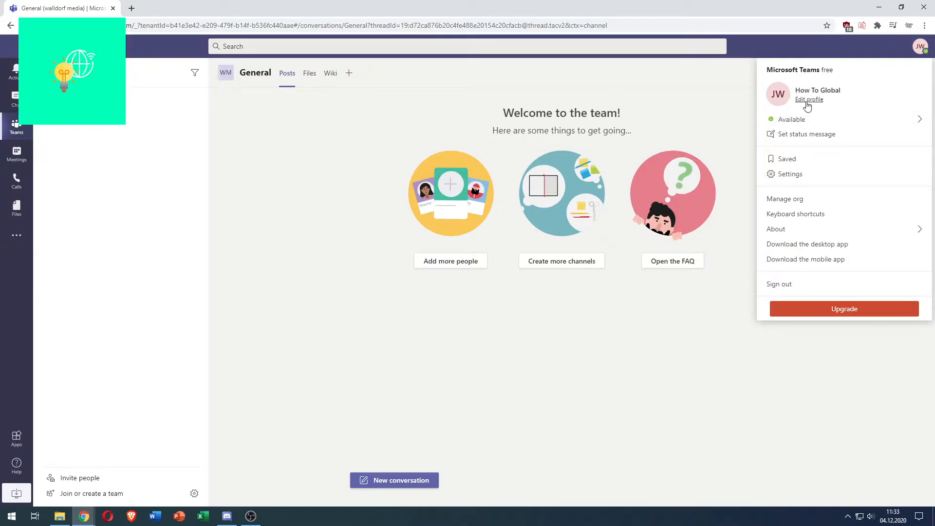
mouse_move(805, 101)
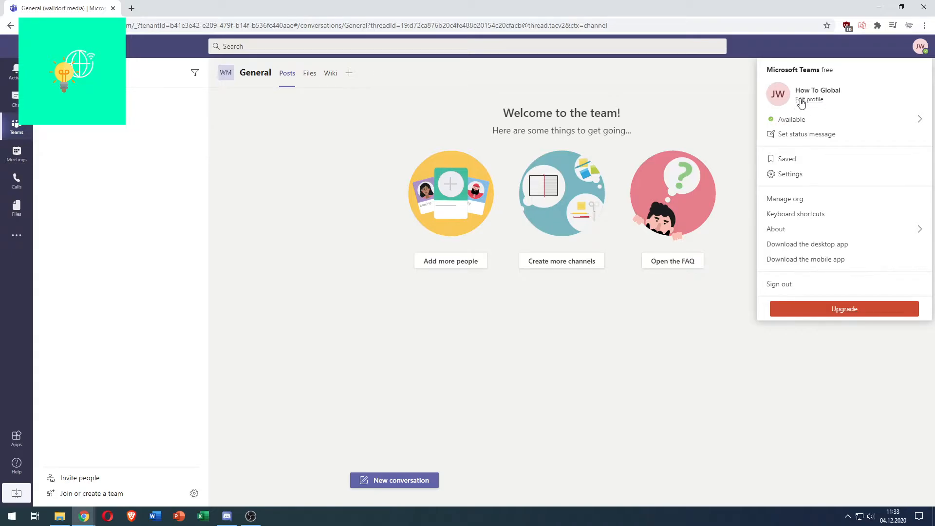
Step: Open the Edit profile dialog for How To Global from the account menu
click(810, 99)
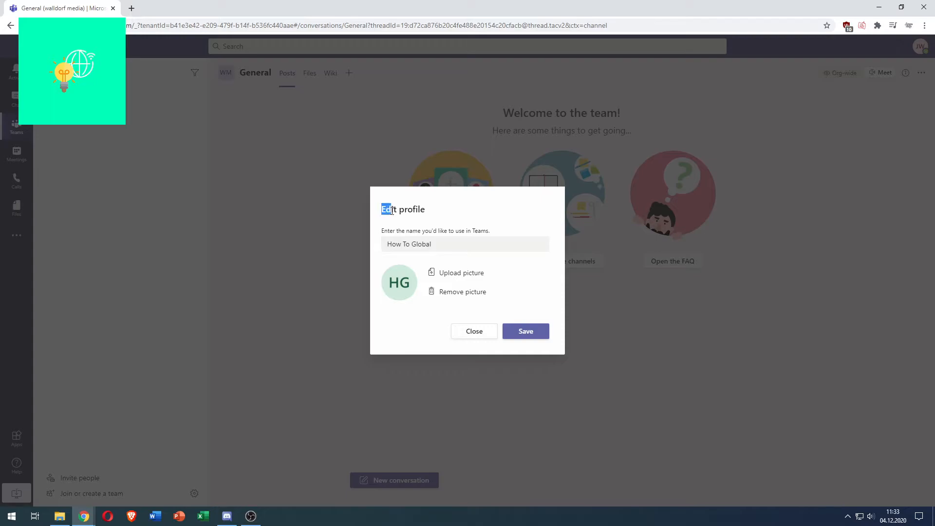
double_click(402, 209)
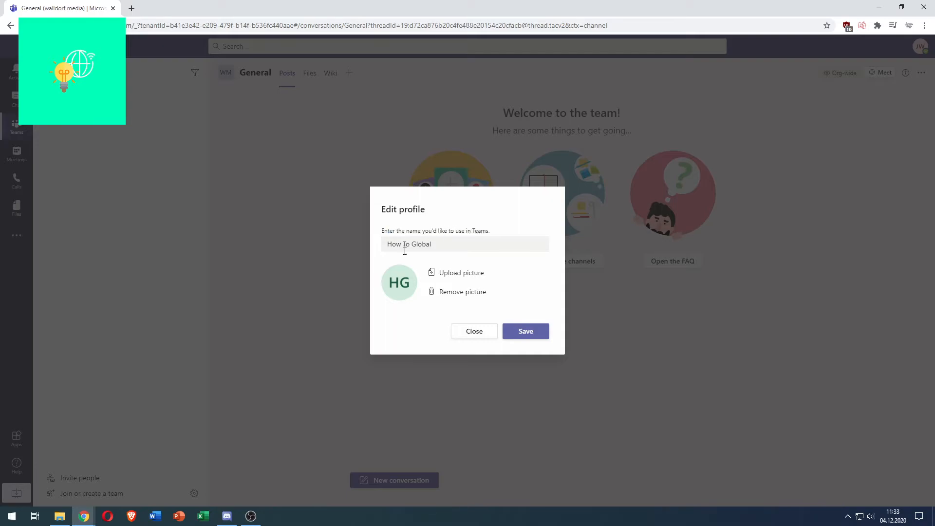
mouse_move(456, 277)
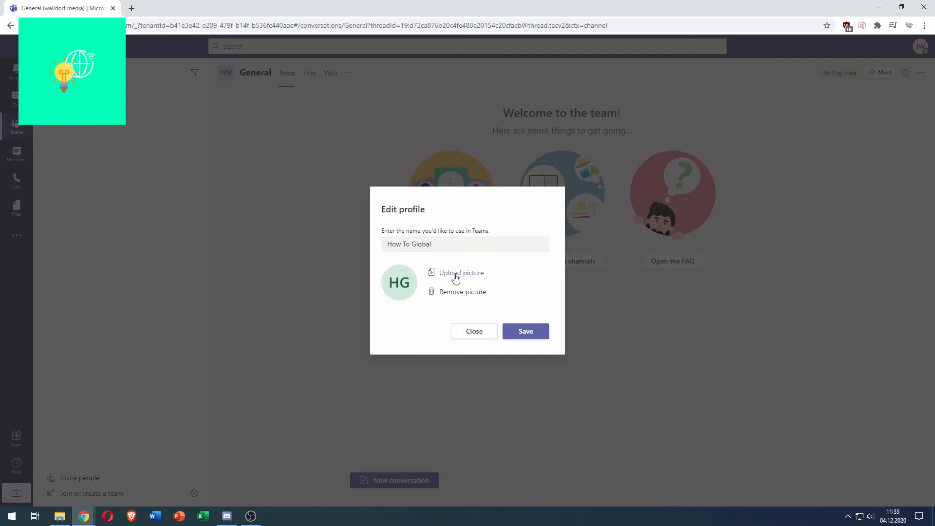
mouse_move(431, 294)
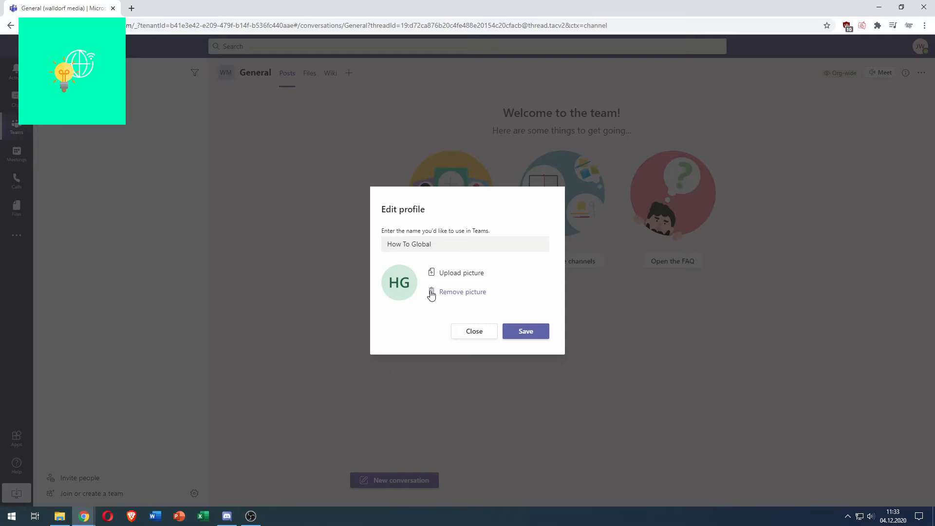
mouse_move(436, 296)
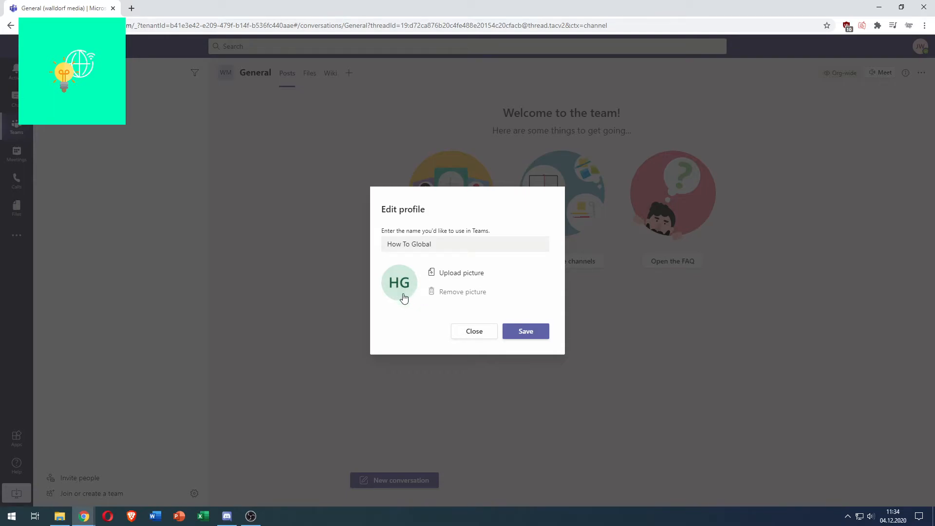
mouse_move(456, 282)
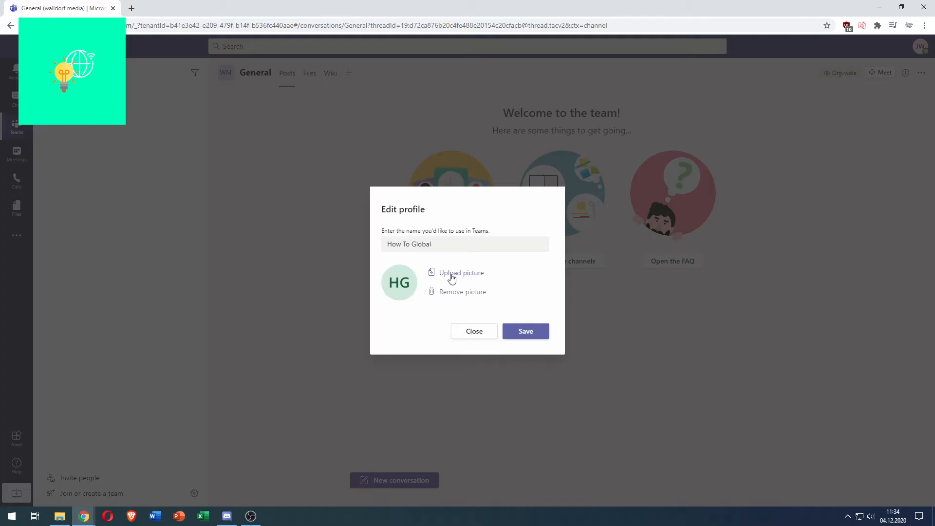
Step: Upload a picture, browsing the how to folder for the logo image
click(460, 272)
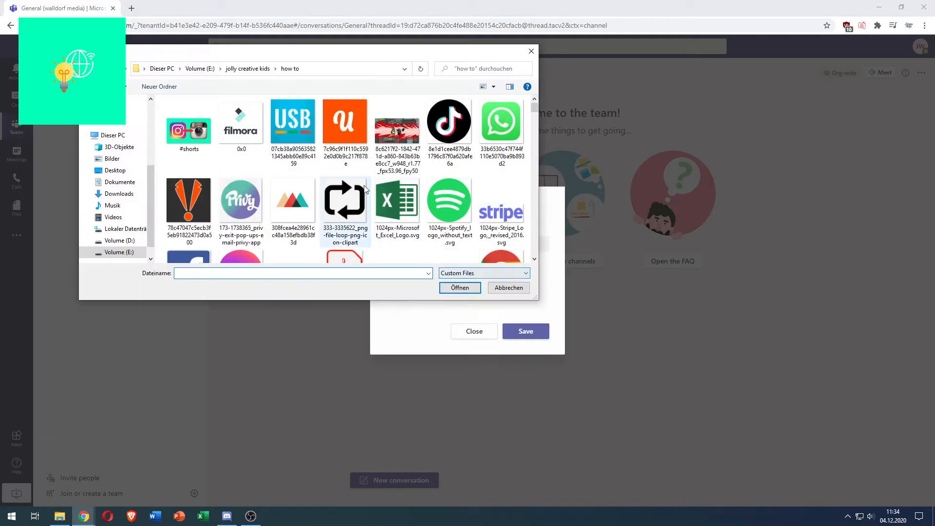
scroll(down, 3)
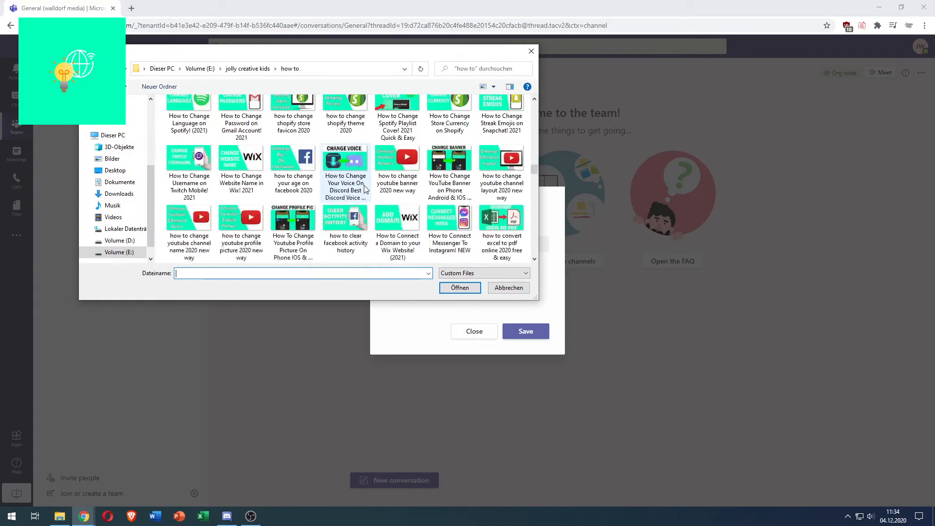
scroll(down, 3)
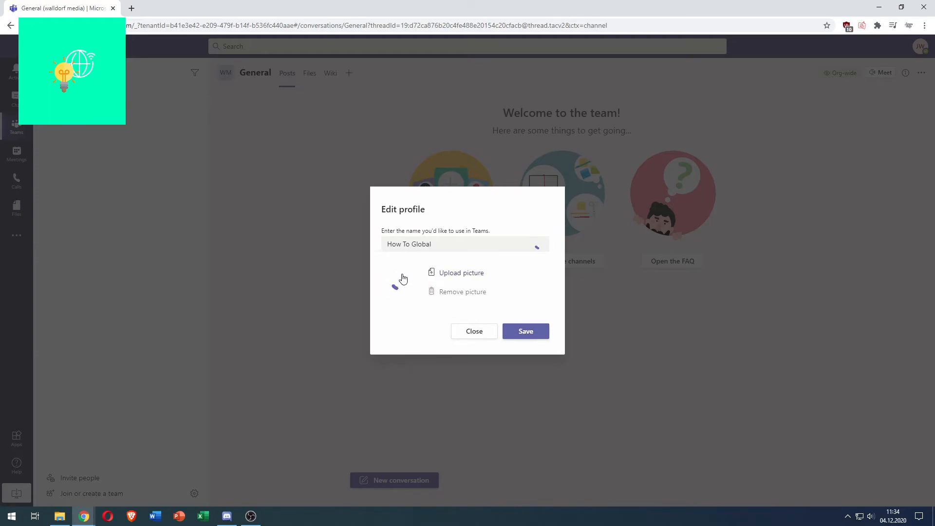
mouse_move(448, 284)
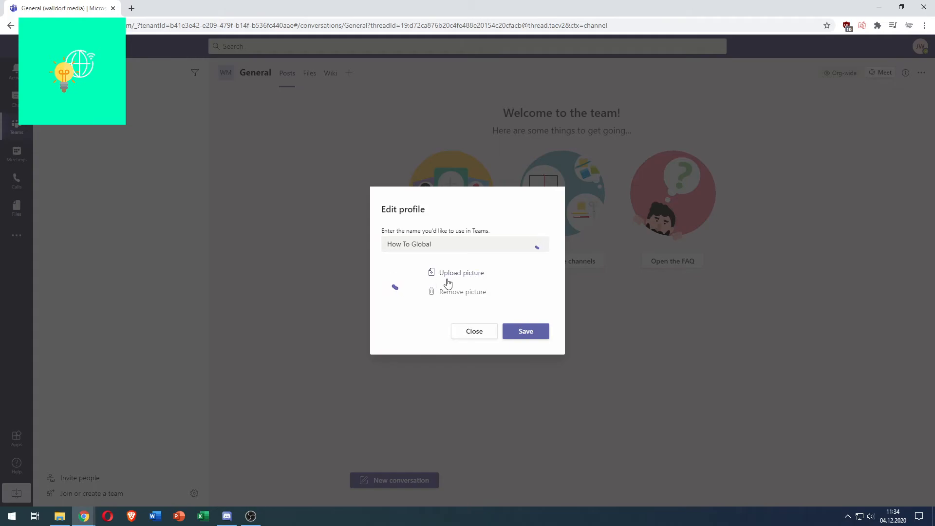
mouse_move(485, 230)
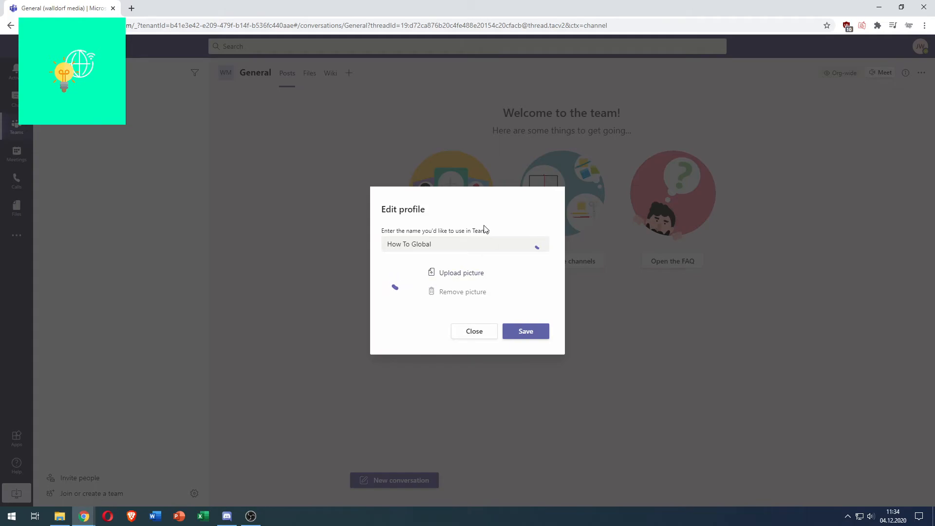
Step: Save the uploaded logo as the profile picture, closing Edit profile
click(474, 331)
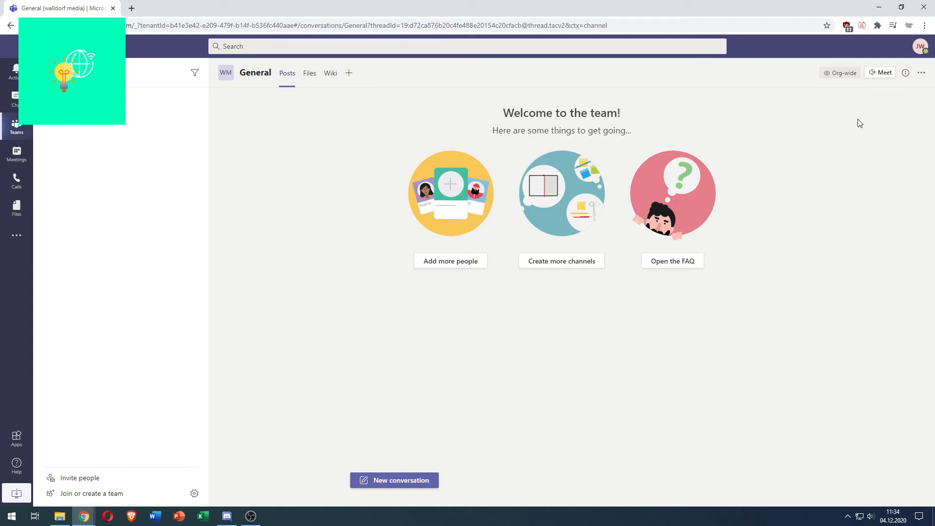
mouse_move(860, 131)
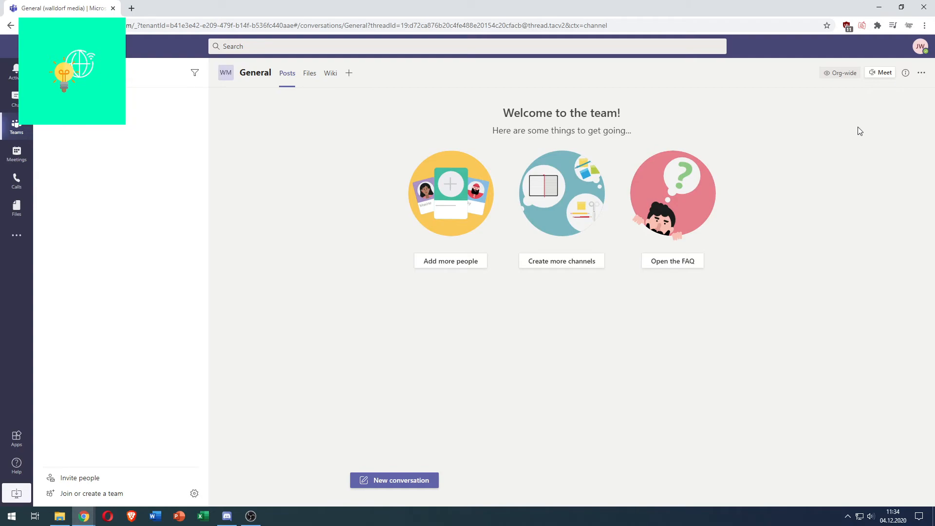
mouse_move(838, 140)
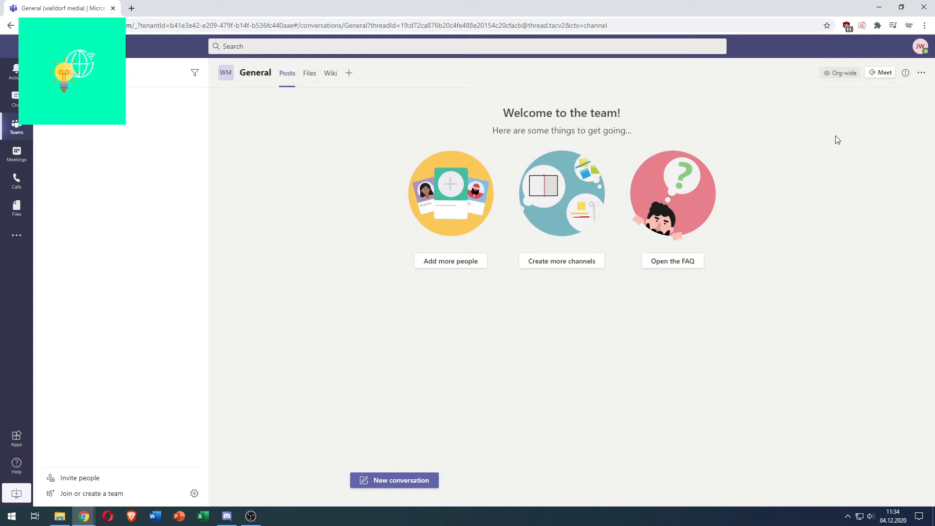
mouse_move(831, 149)
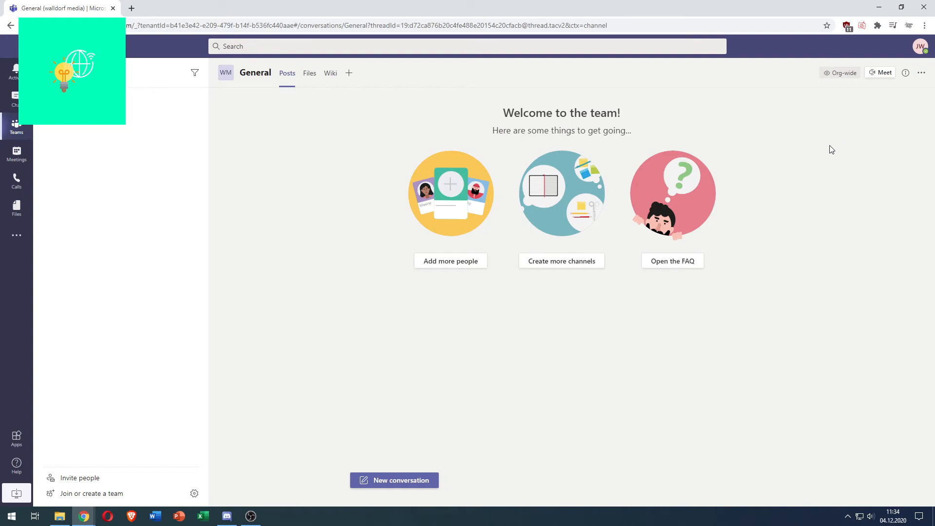
mouse_move(840, 147)
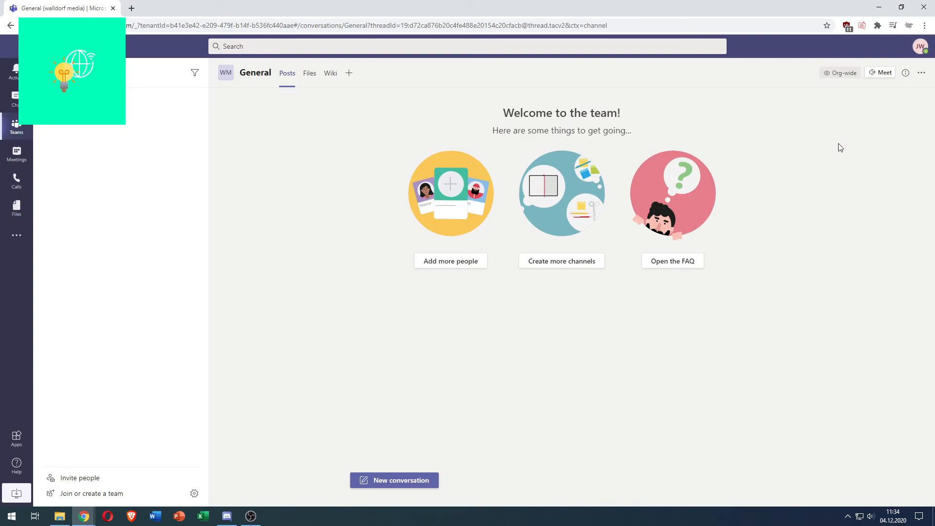
mouse_move(920, 47)
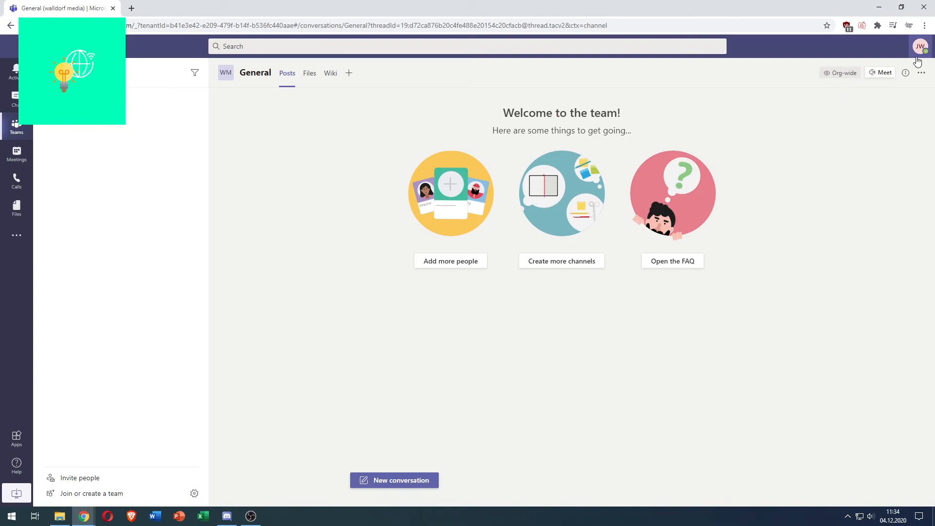
mouse_move(865, 146)
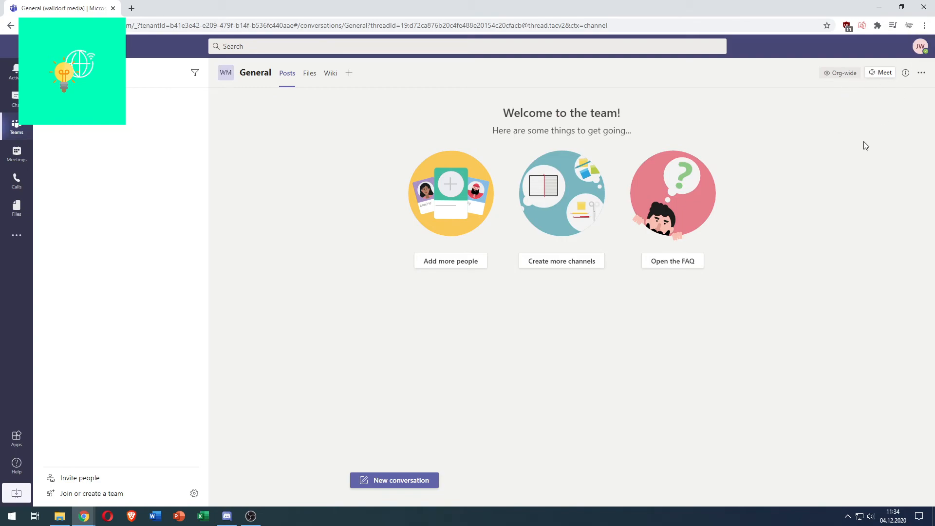
mouse_move(837, 171)
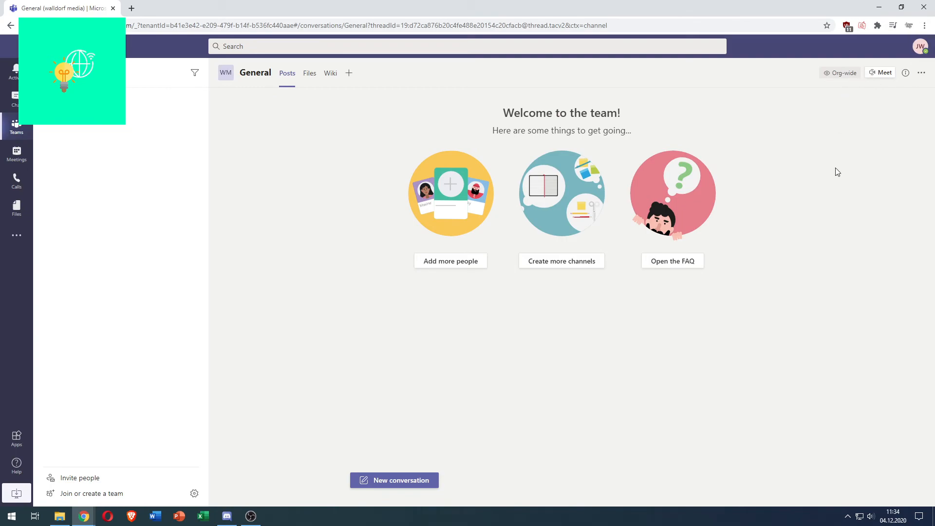